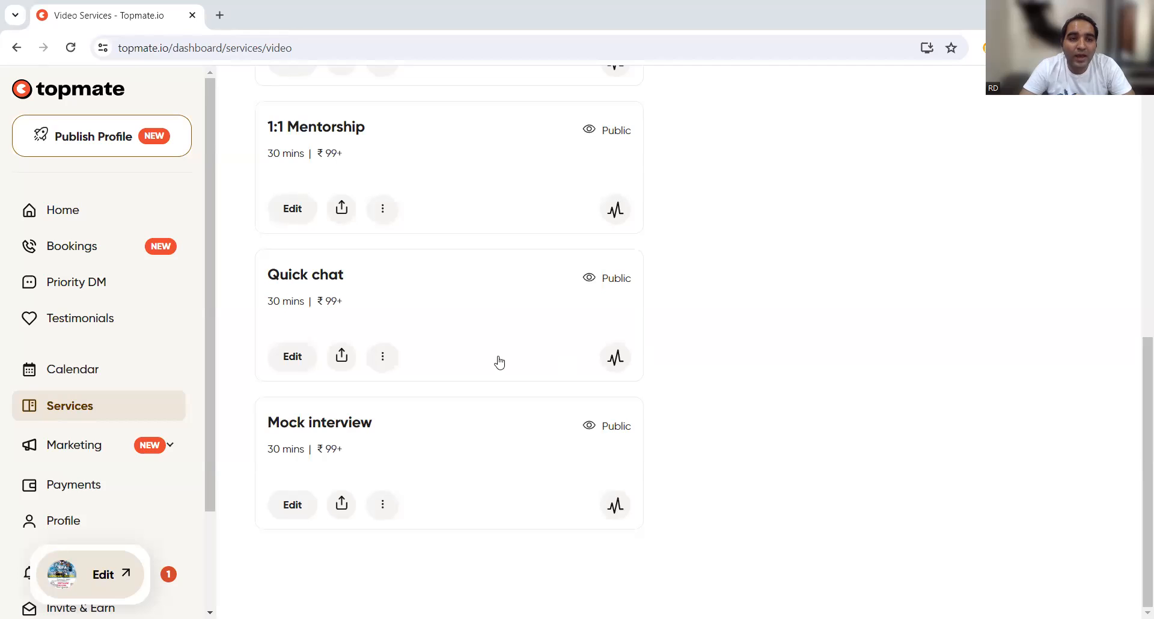
pyautogui.moveTo(327, 394)
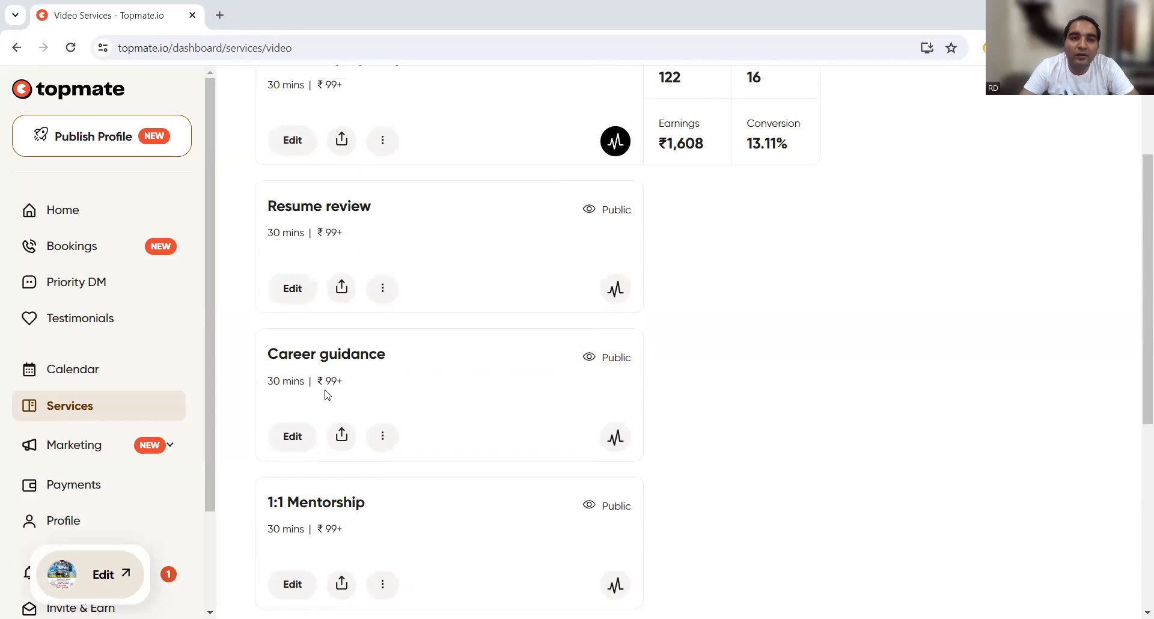
# Switch the Services page to Digital Product listings and browse the interview and automation-testing documents priced ₹9+ to ₹39+
pyautogui.scroll(-3)
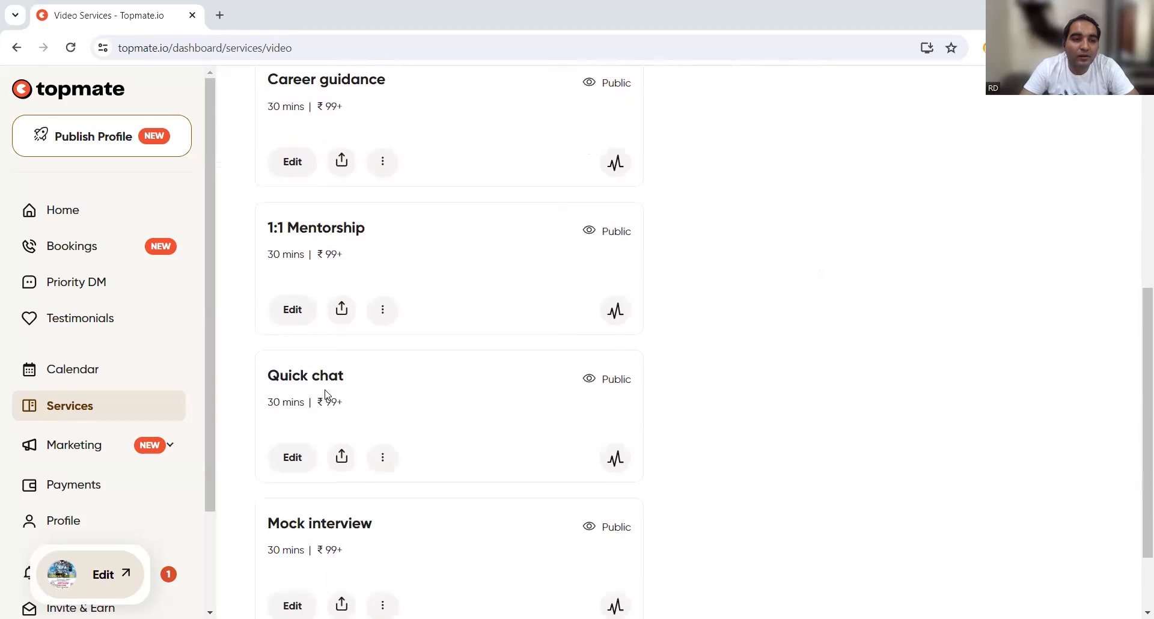
pyautogui.scroll(-3)
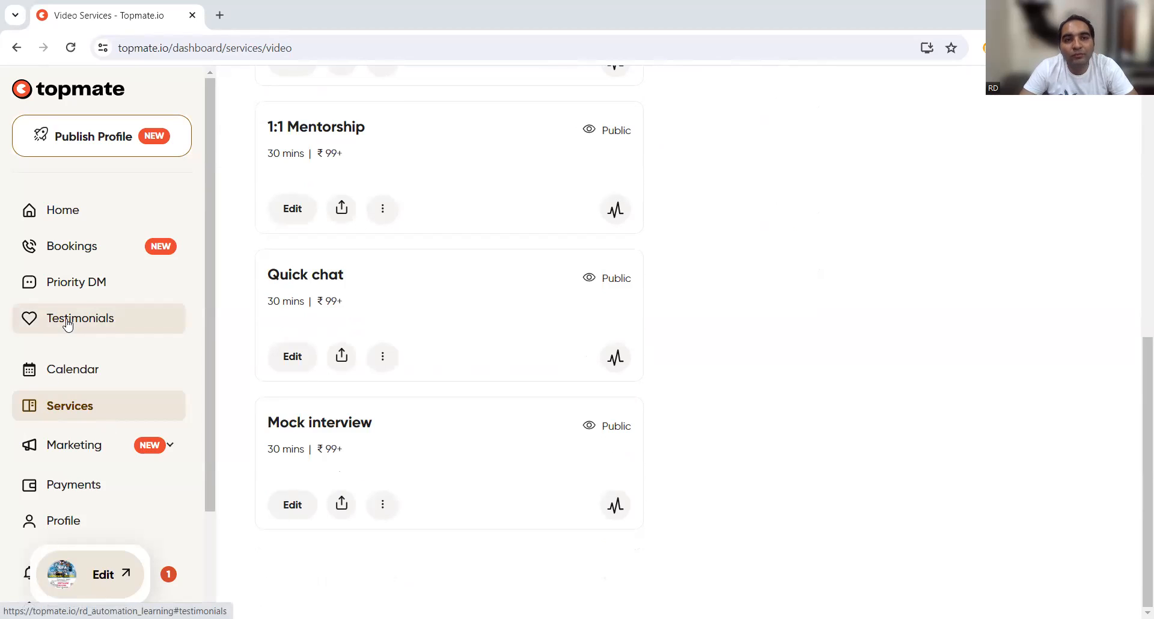
pyautogui.moveTo(79, 477)
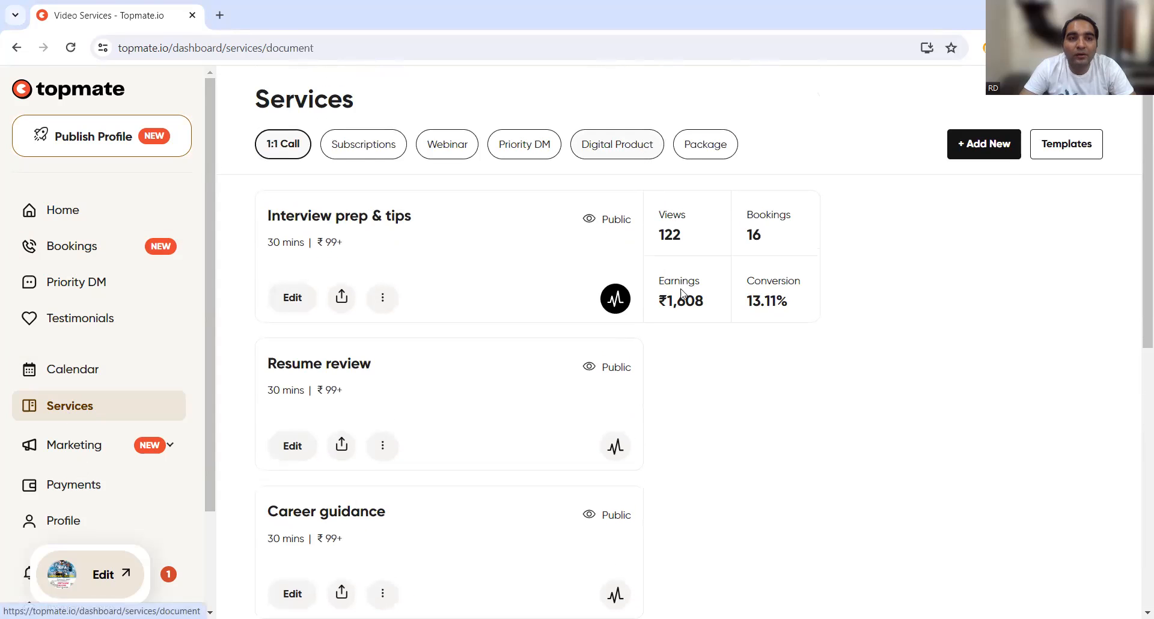
pyautogui.click(615, 143)
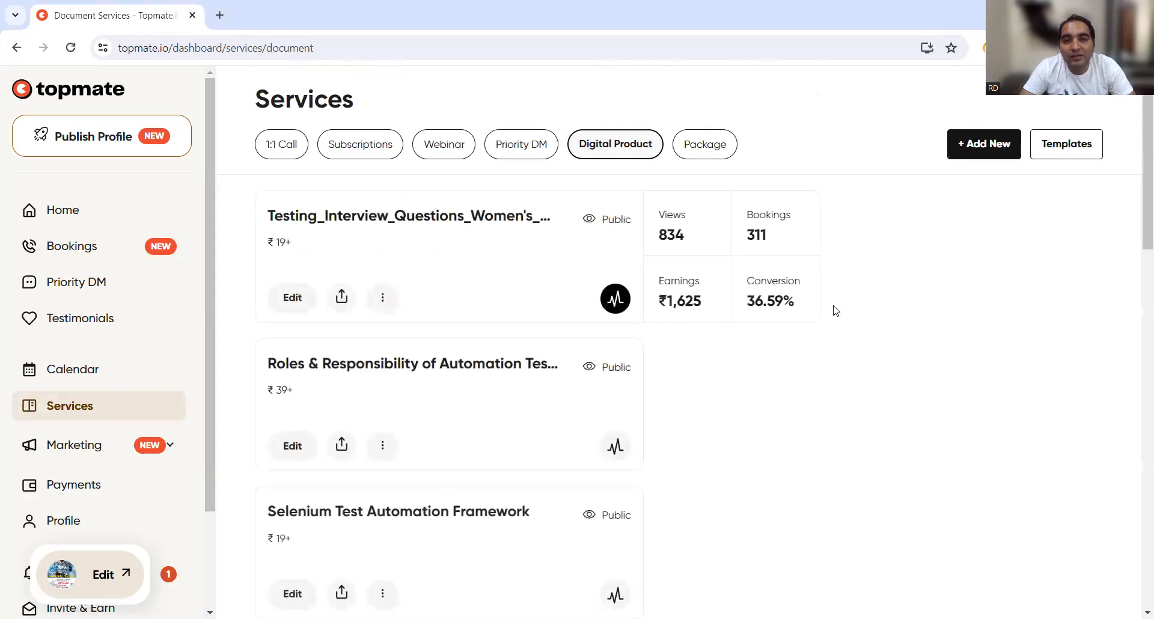
pyautogui.scroll(-3)
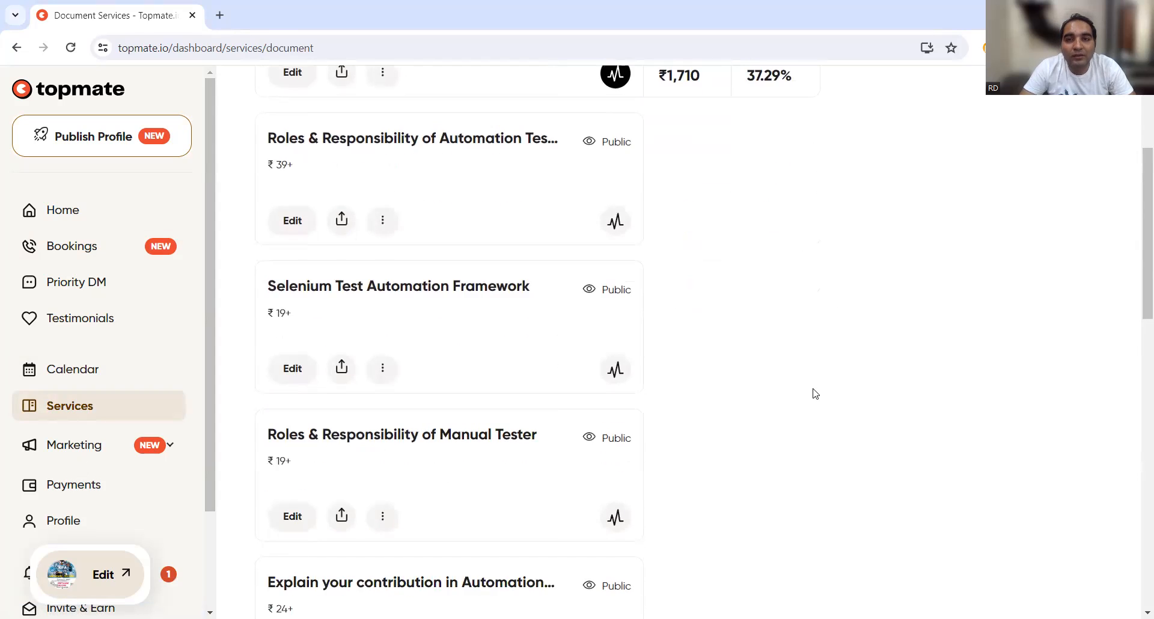
pyautogui.scroll(-3)
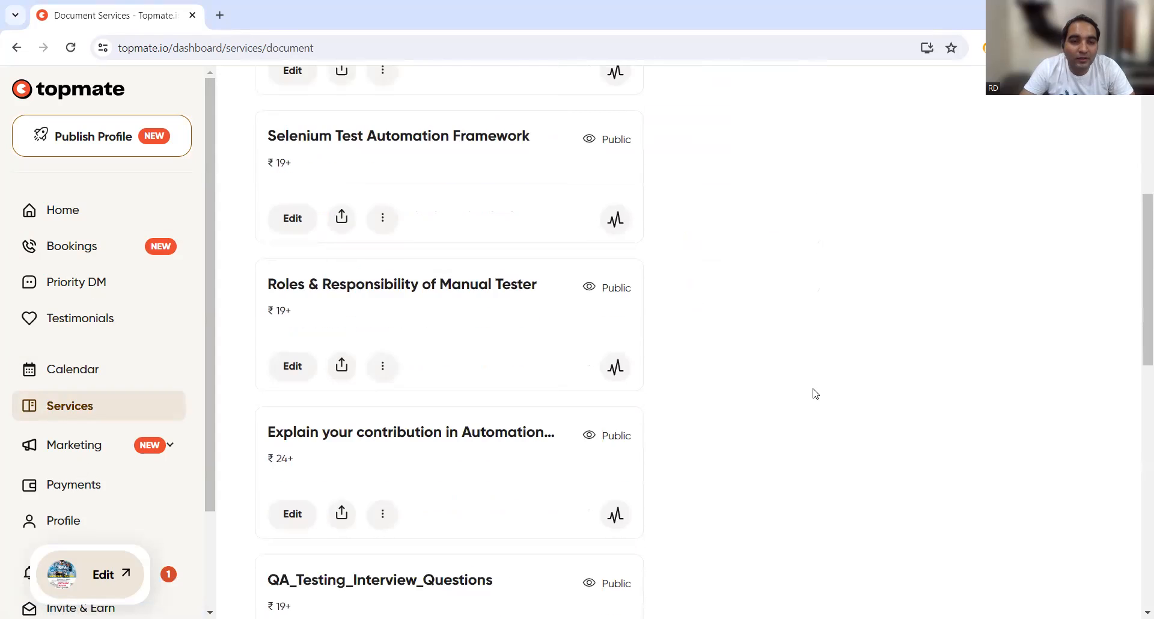
pyautogui.scroll(-3)
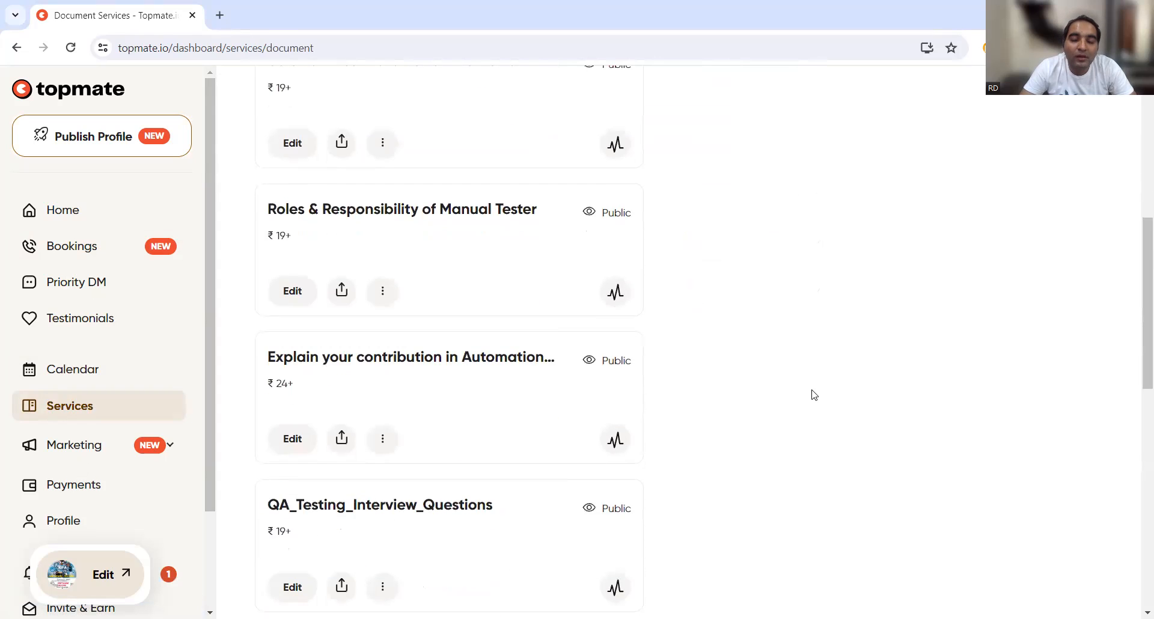
pyautogui.scroll(-3)
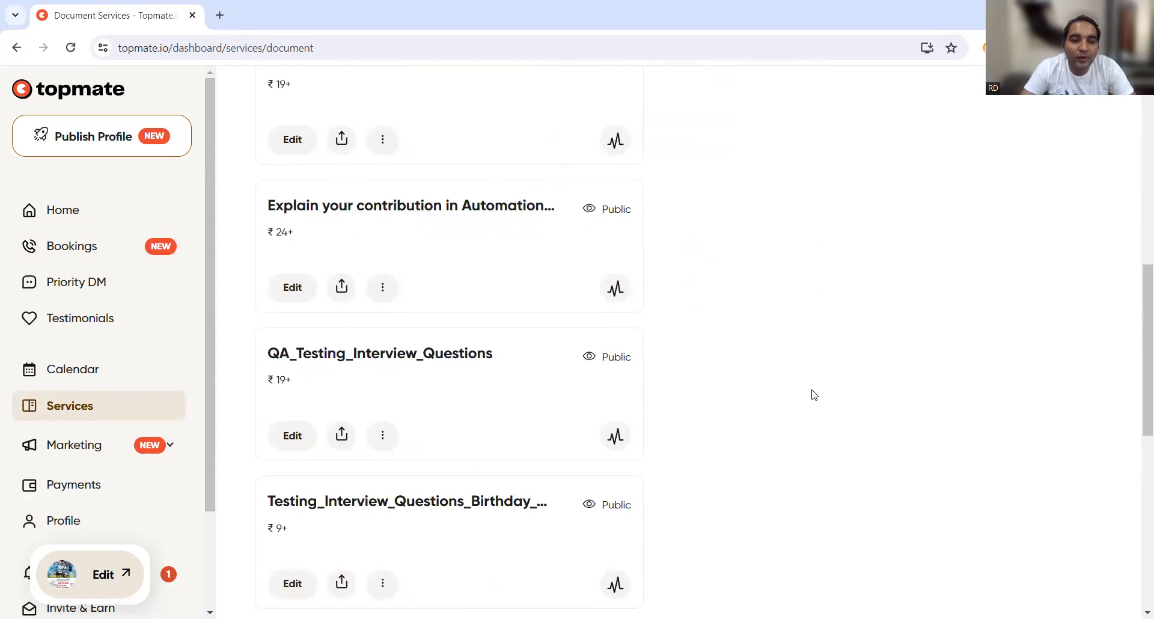
pyautogui.scroll(-3)
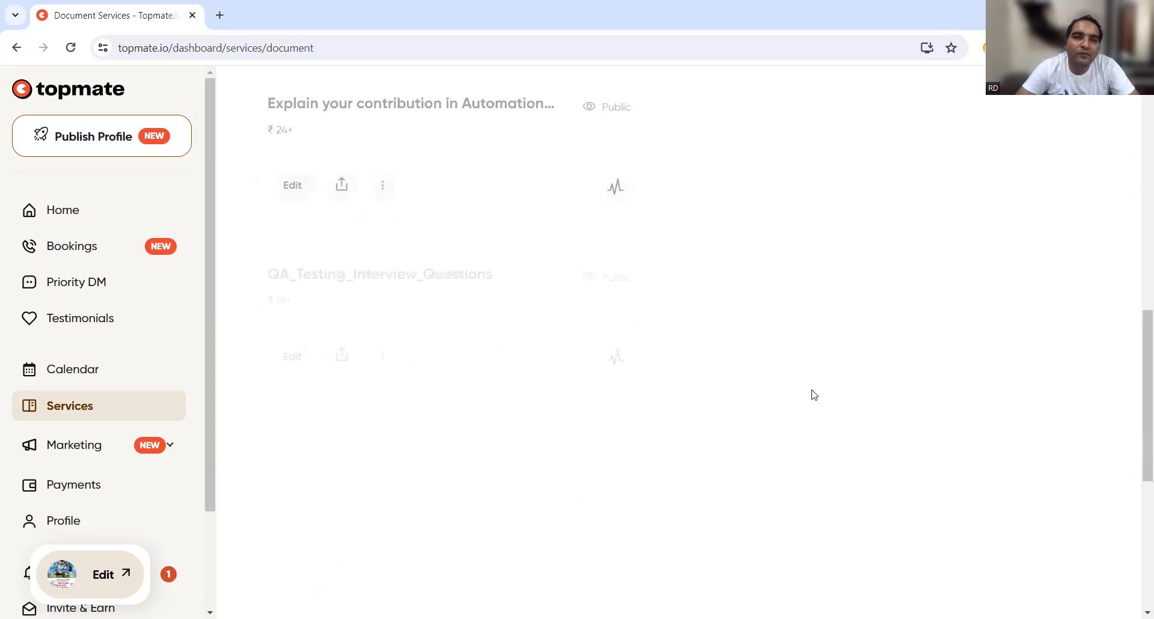
pyautogui.scroll(-3)
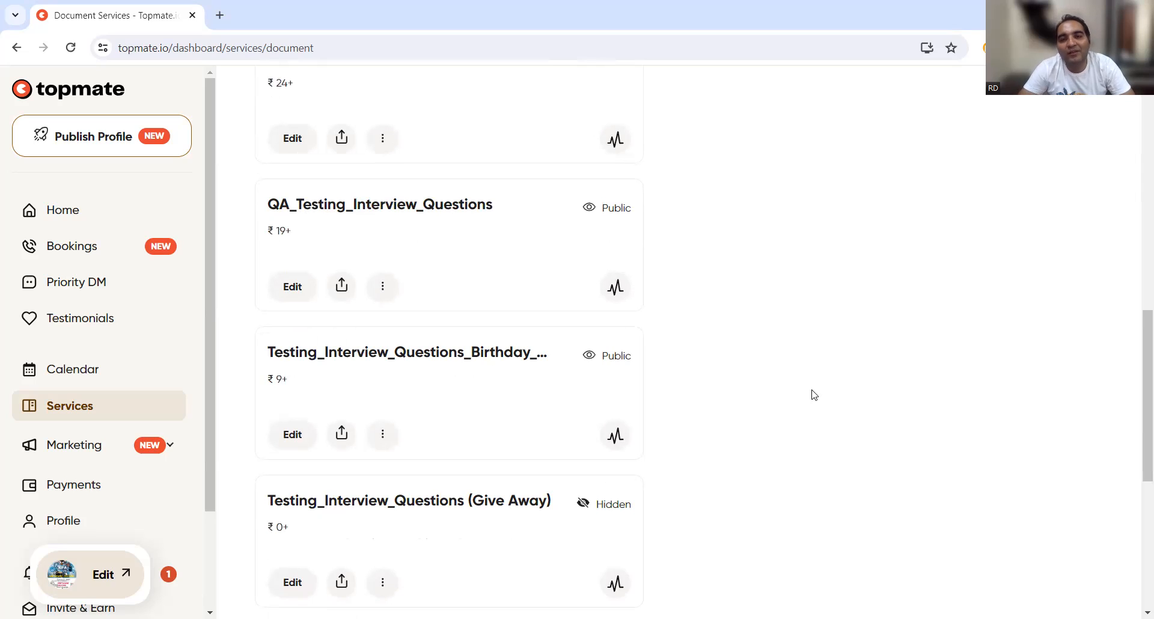
pyautogui.moveTo(733, 74)
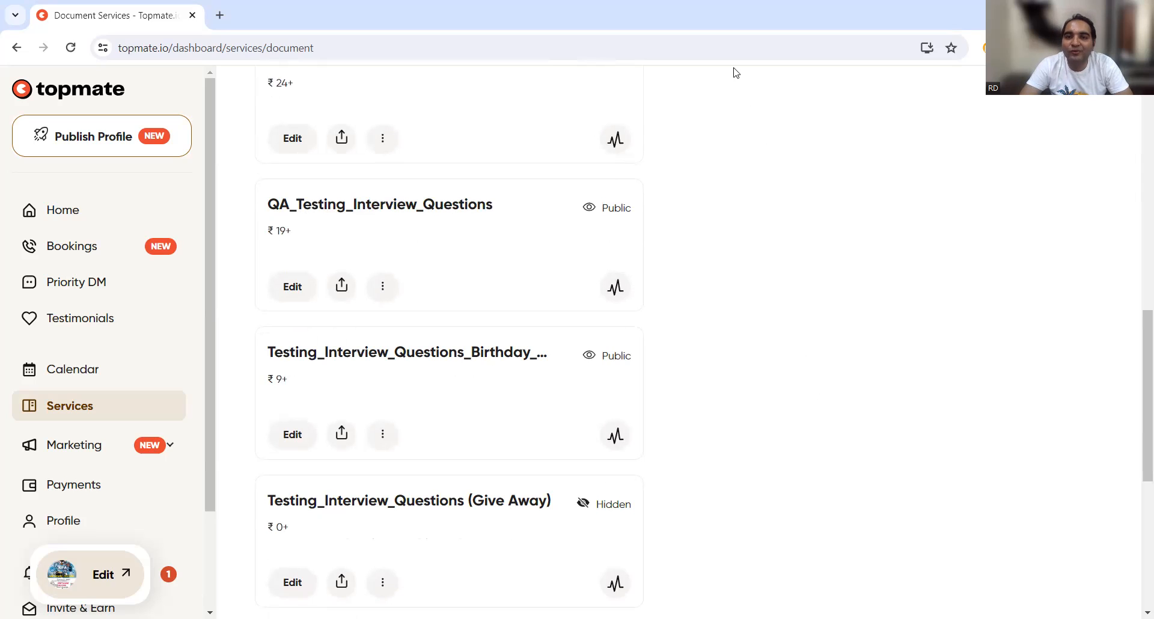